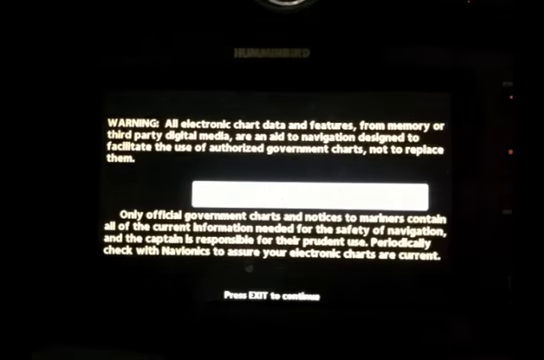
Dismiss the electronic chart-data warning with EXIT to reach the depth, course and speed readouts
key(EXIT)
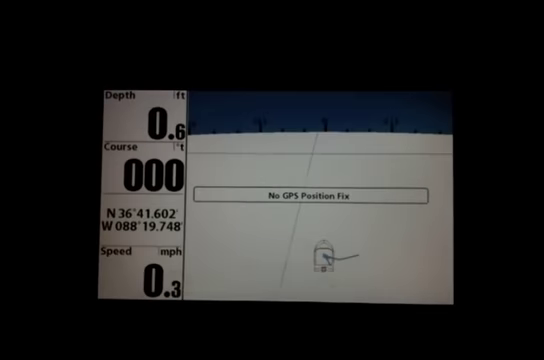